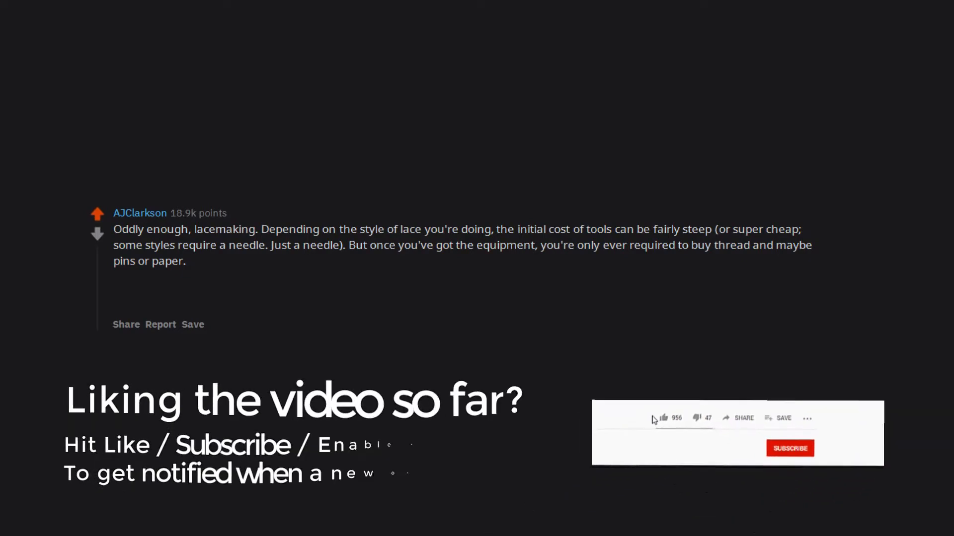
click(664, 417)
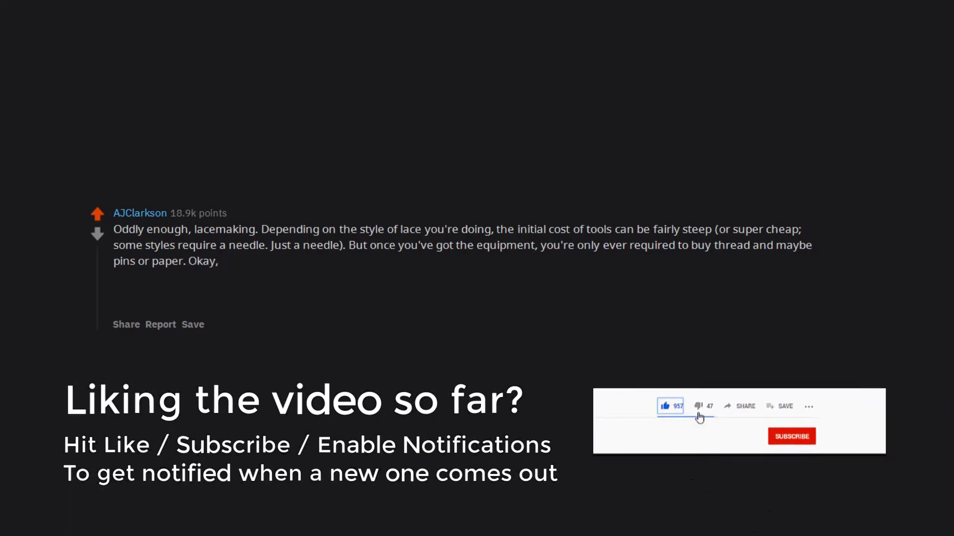
click(791, 436)
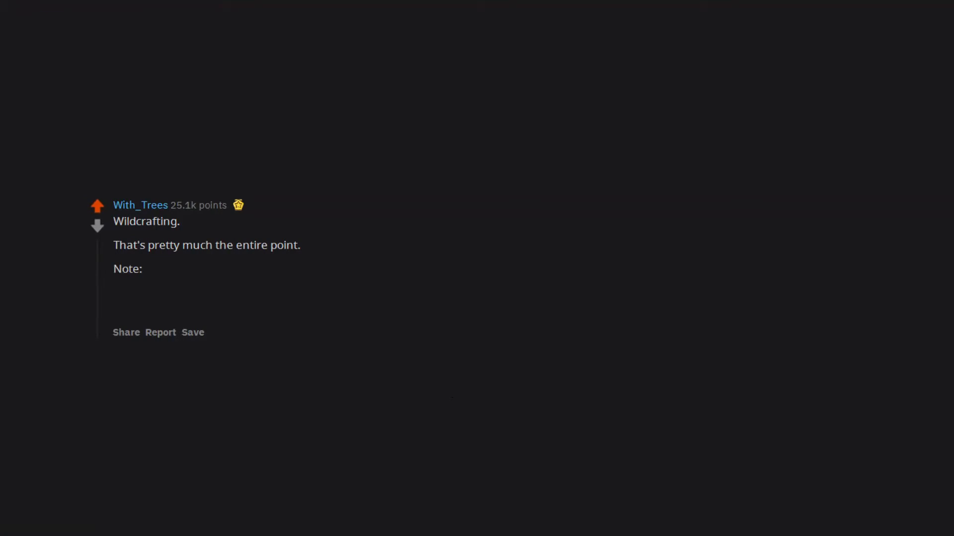
text(wildcrafting should be practiced mindfully,)
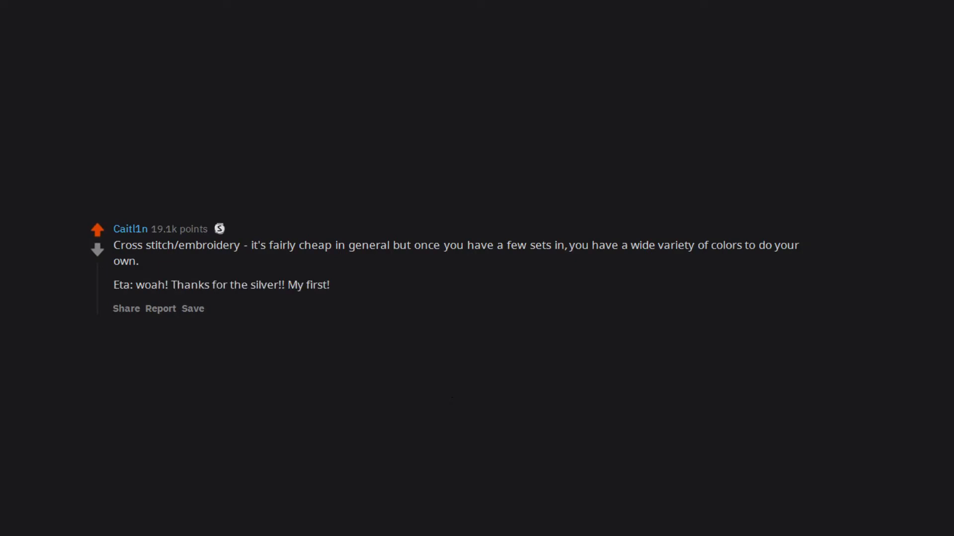
scroll(up, 3)
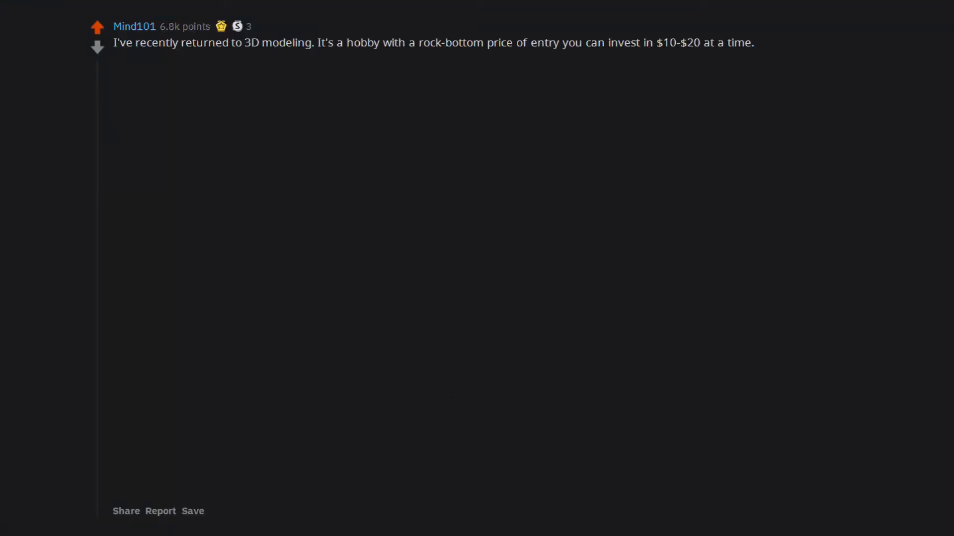
text(You can start with Blender,)
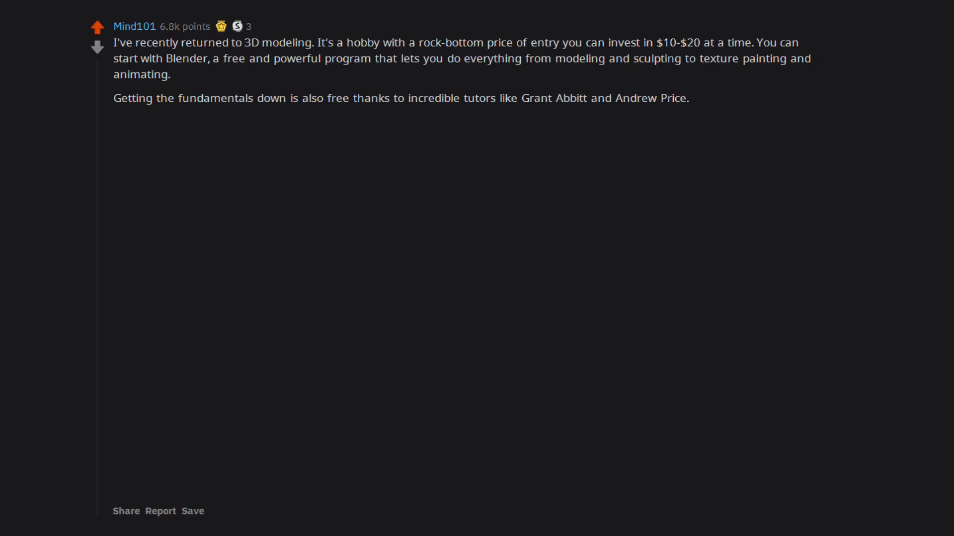
text(After that,)
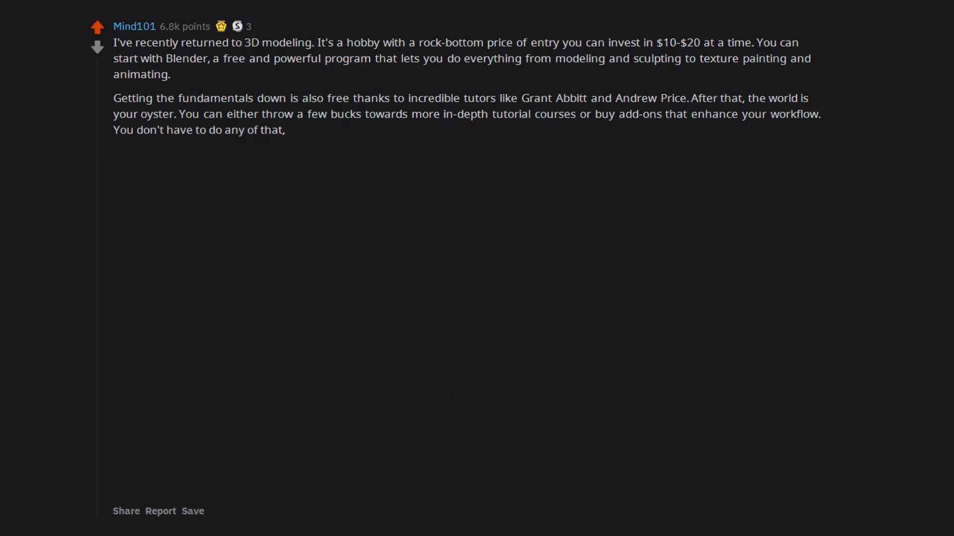
text(though and can just let your creativity run wild.)
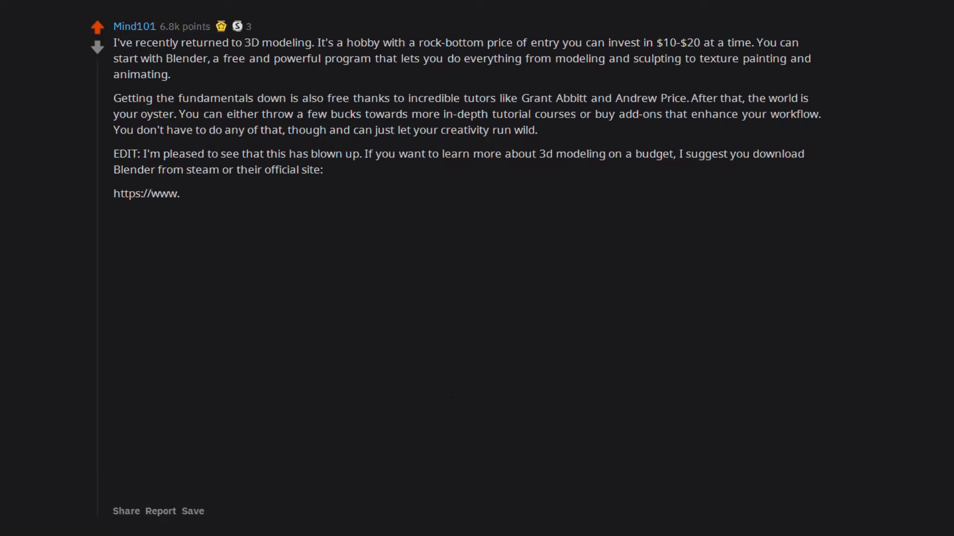
text(blender.org/download)
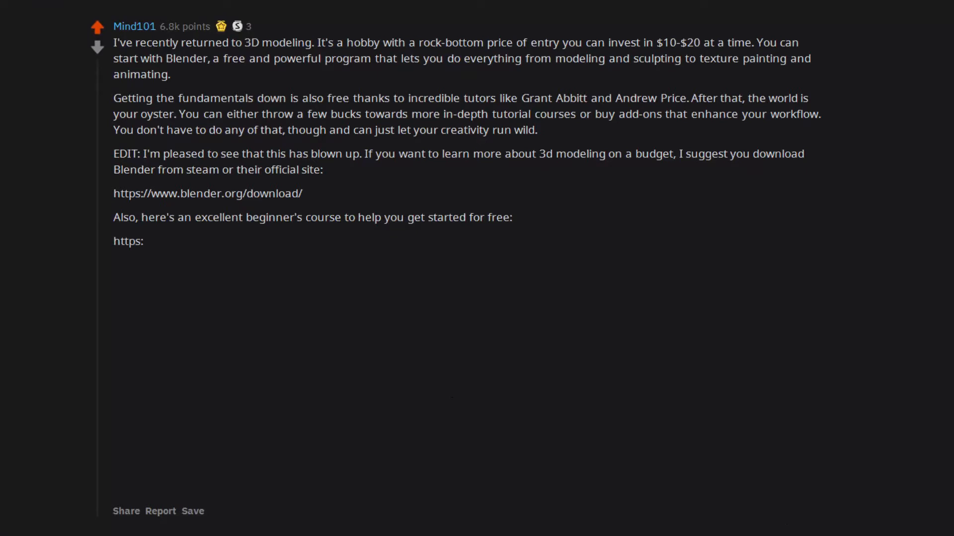
text(//www.)
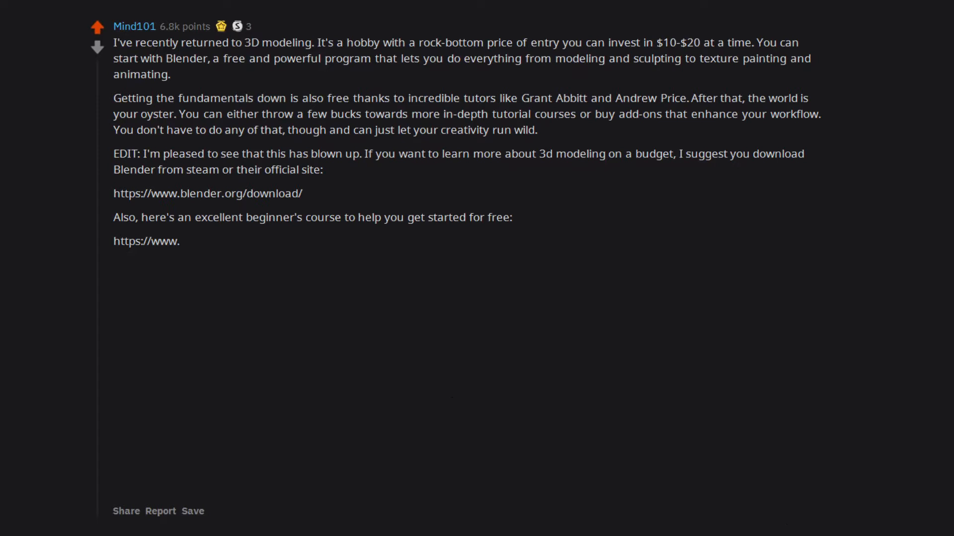
text(youtube.com/watch? v=7MRonzqYJgw&t=9s)
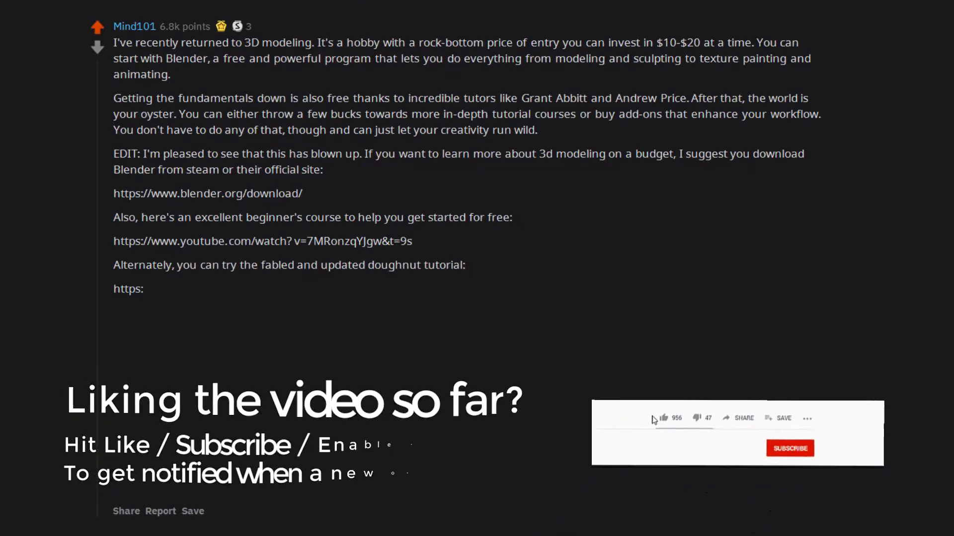
click(663, 418)
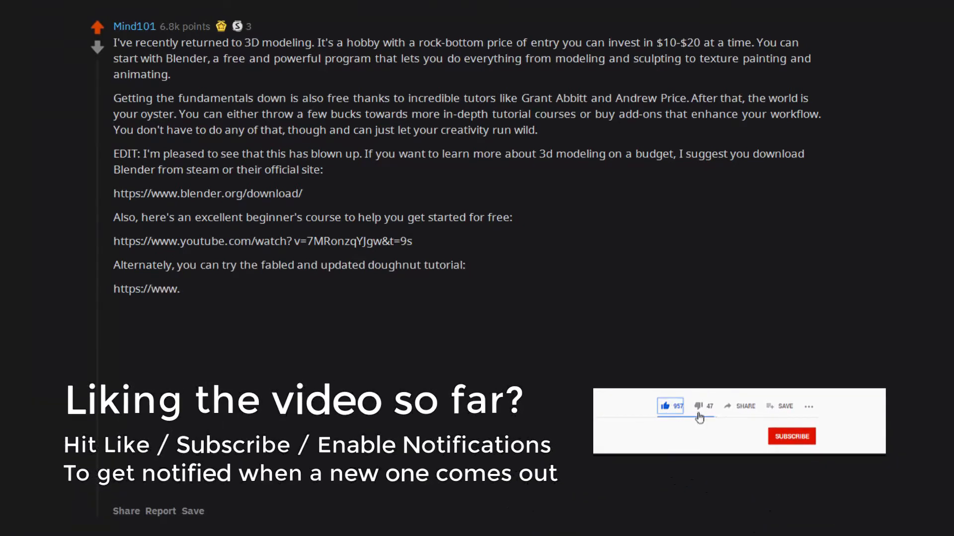